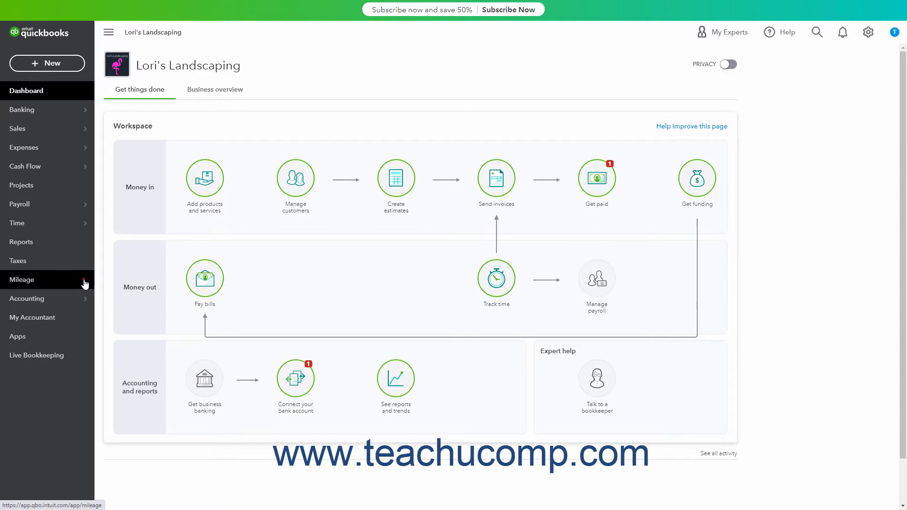
- Open Mileage and switch the Trips page to manual trip entry
{"action": "left_click", "coordinate": [22, 279]}
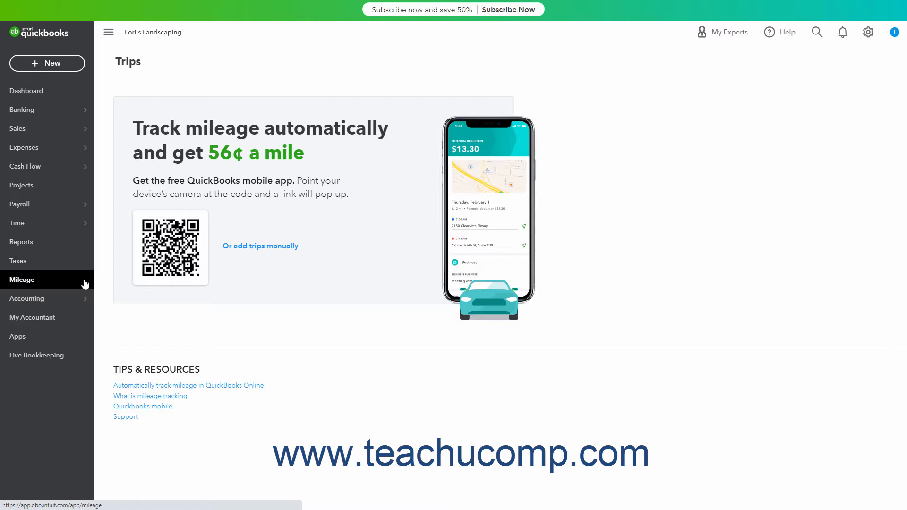
{"action": "mouse_move", "coordinate": [260, 250]}
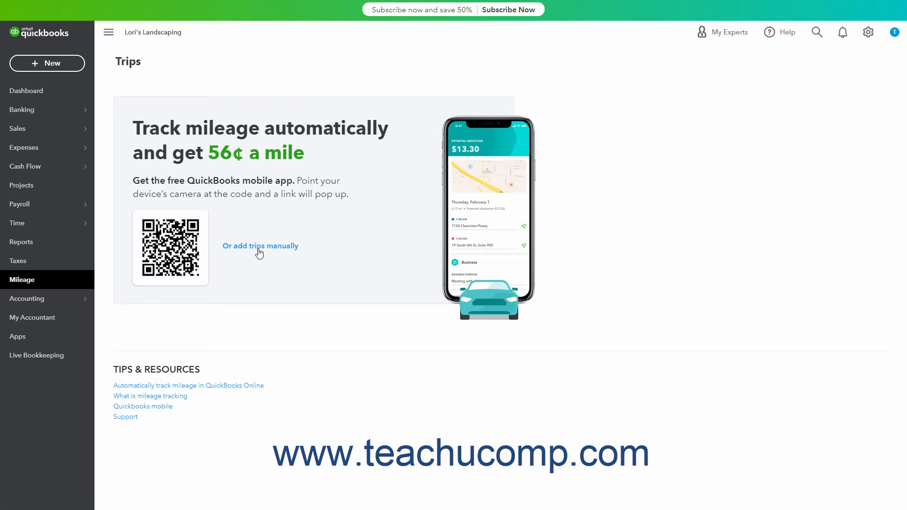
{"action": "left_click", "coordinate": [260, 245]}
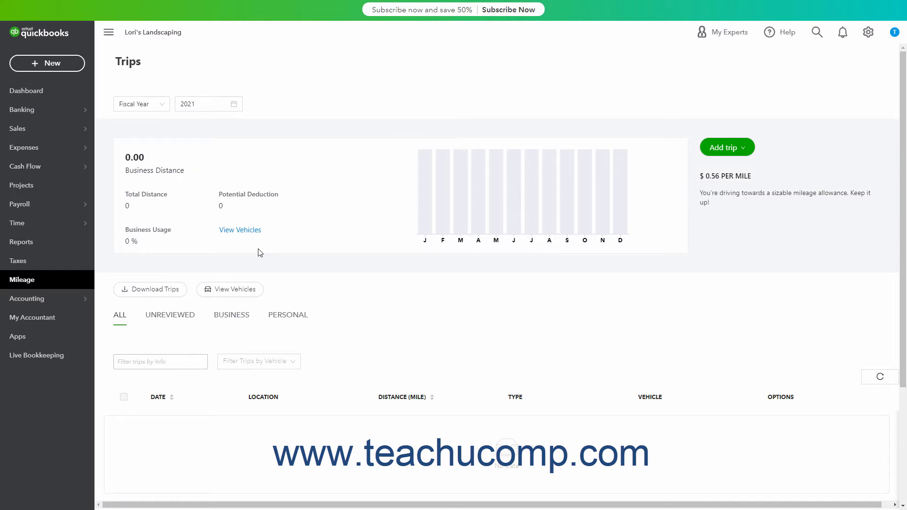
{"action": "mouse_move", "coordinate": [431, 209]}
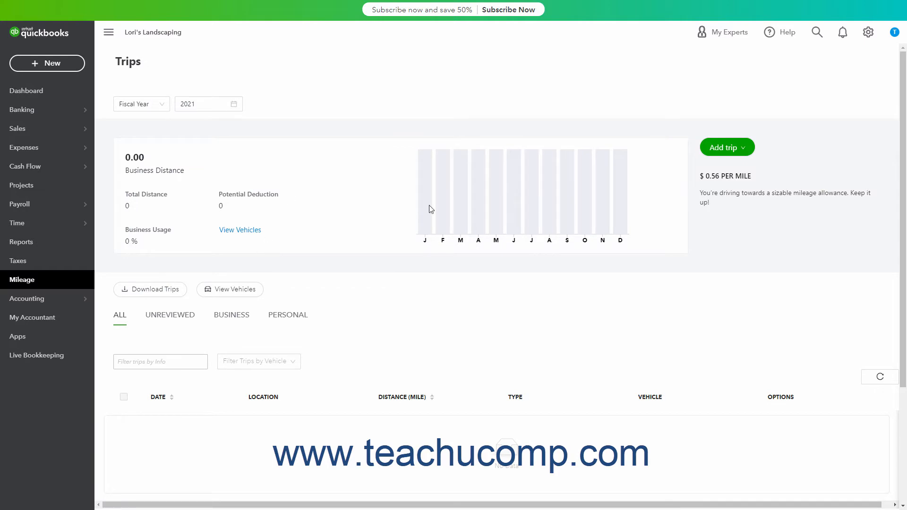
{"action": "mouse_move", "coordinate": [377, 209]}
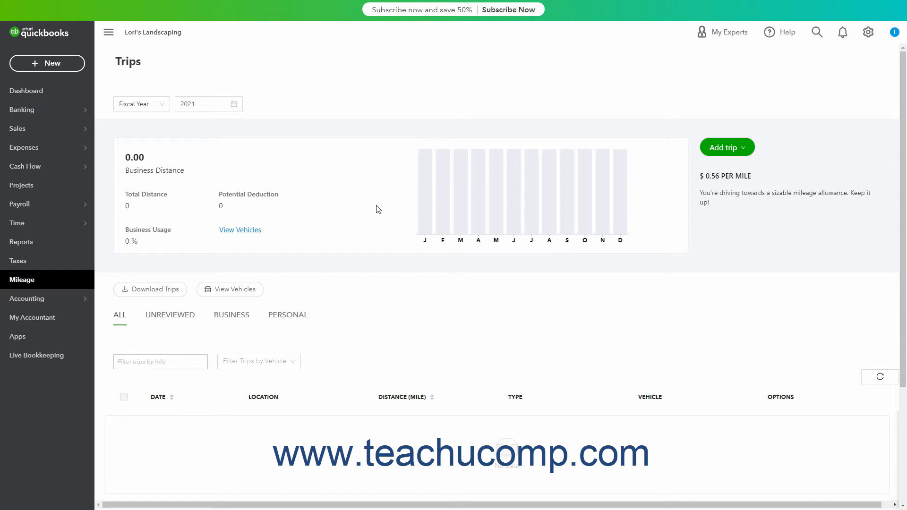
{"action": "mouse_move", "coordinate": [239, 229]}
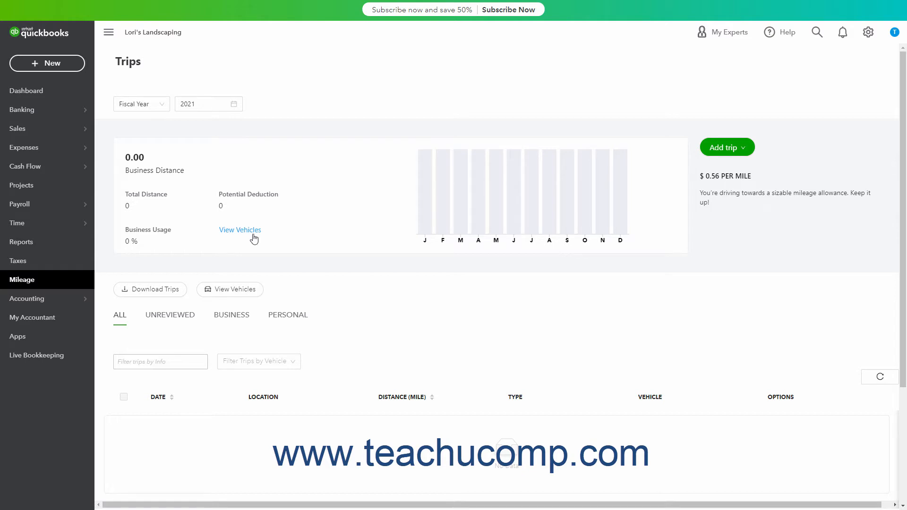
- Open the vehicle list and begin a new vehicle entry
{"action": "left_click", "coordinate": [240, 230]}
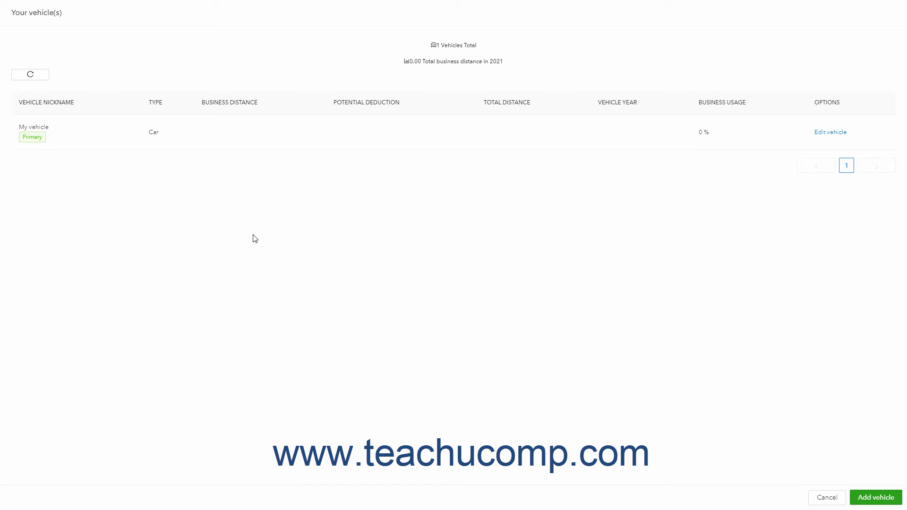
{"action": "mouse_move", "coordinate": [810, 479]}
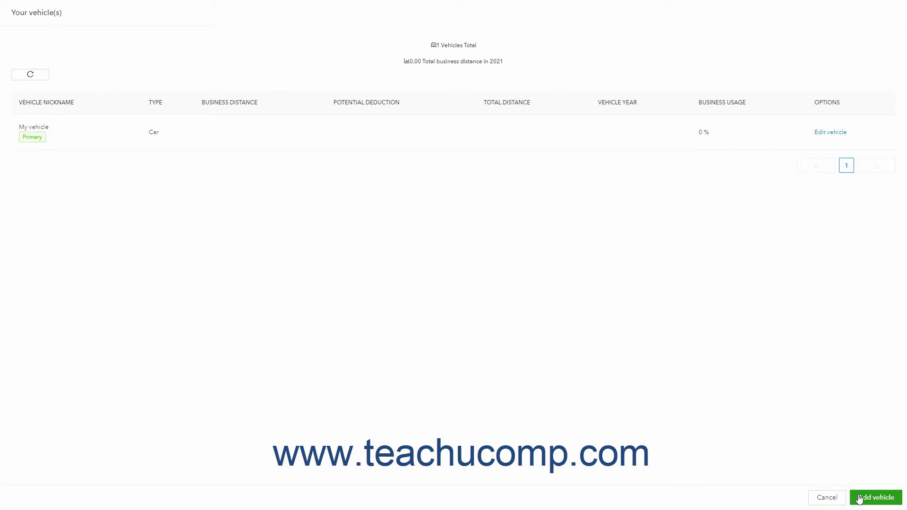
{"action": "left_click", "coordinate": [875, 497]}
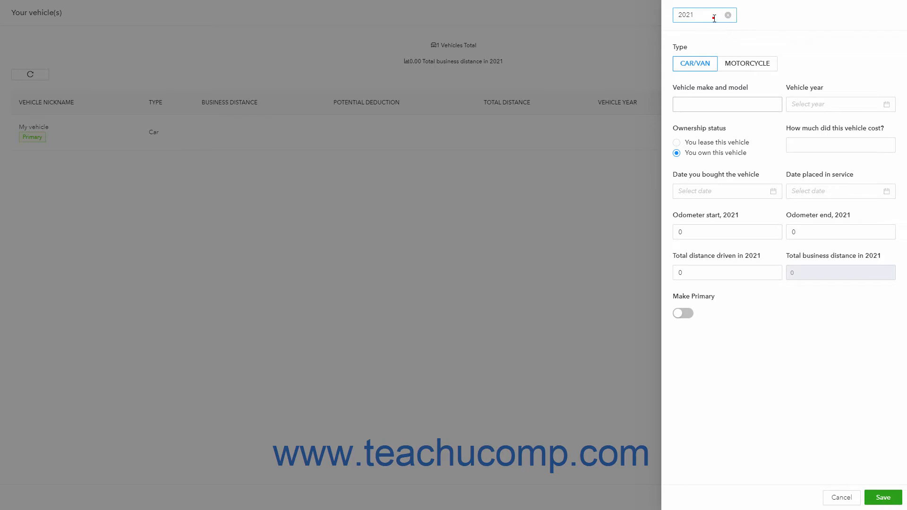
- Set tracking year 2021, type Car/Van, make and model 2019 DODGE 5500, vehicle year 2019
{"action": "left_click", "coordinate": [700, 15]}
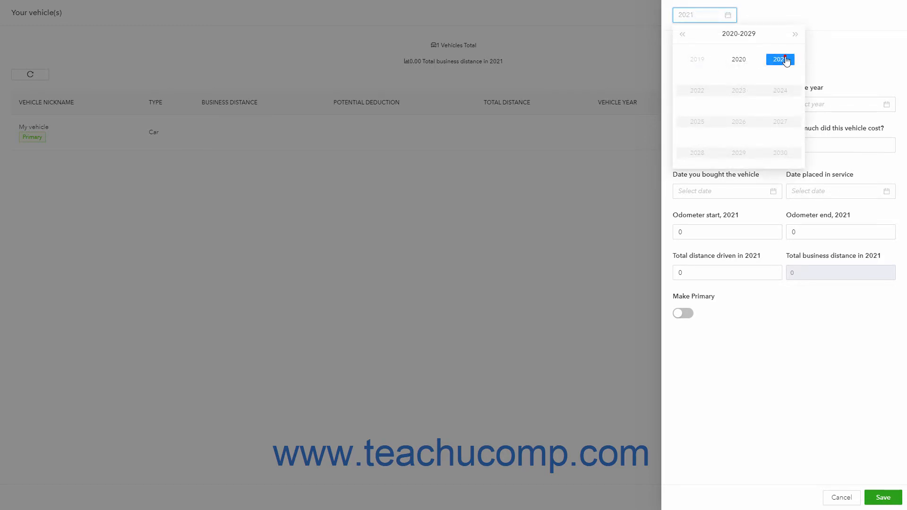
{"action": "left_click", "coordinate": [780, 60]}
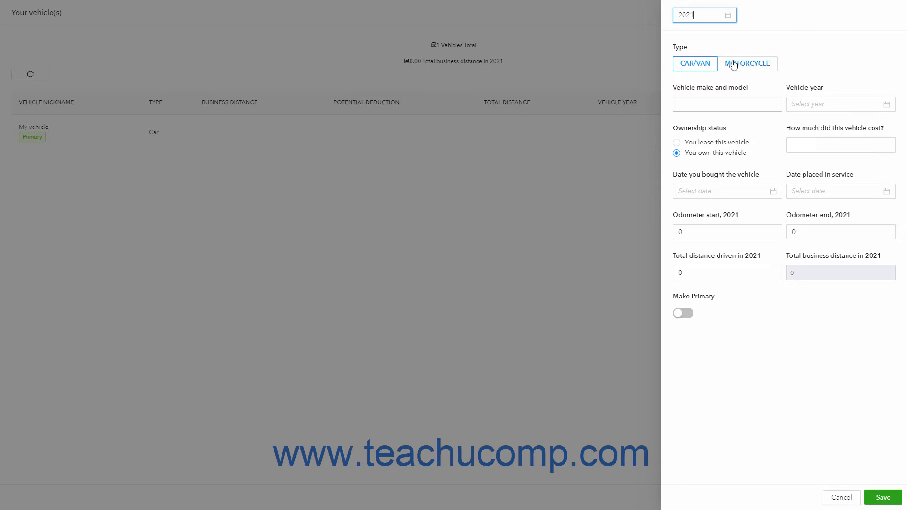
{"action": "left_click", "coordinate": [694, 64]}
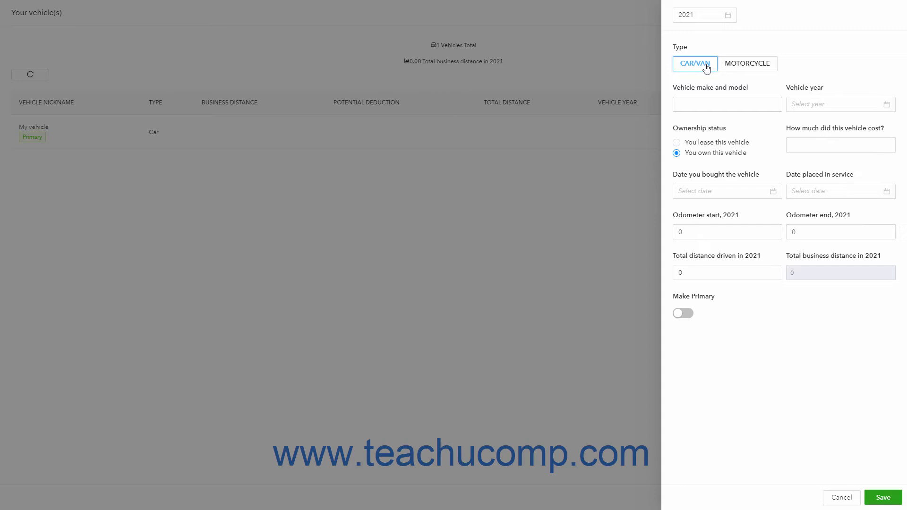
{"action": "type", "text": "2019 DODGE 5500"}
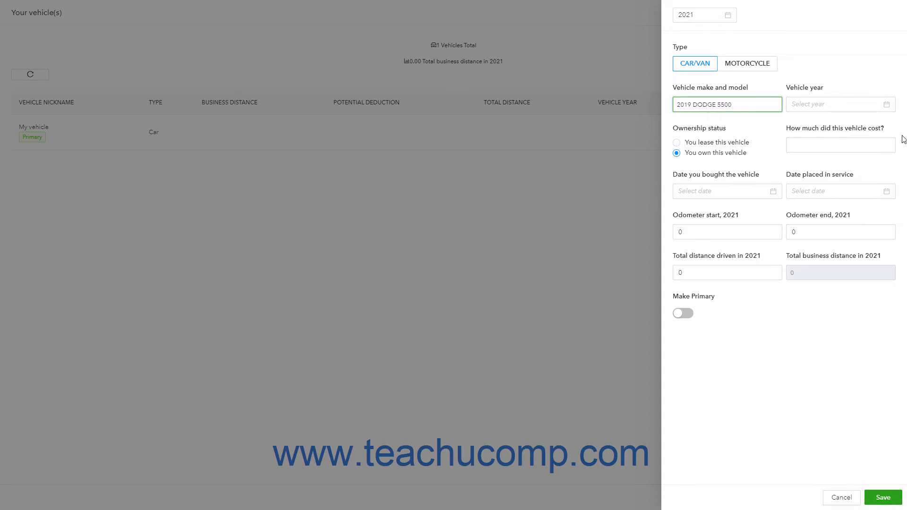
{"action": "left_click", "coordinate": [839, 104]}
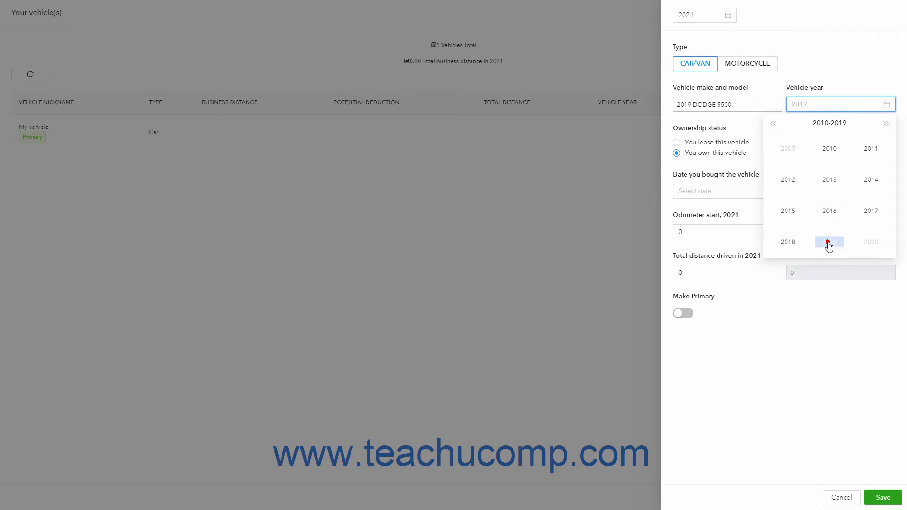
{"action": "left_click", "coordinate": [828, 242]}
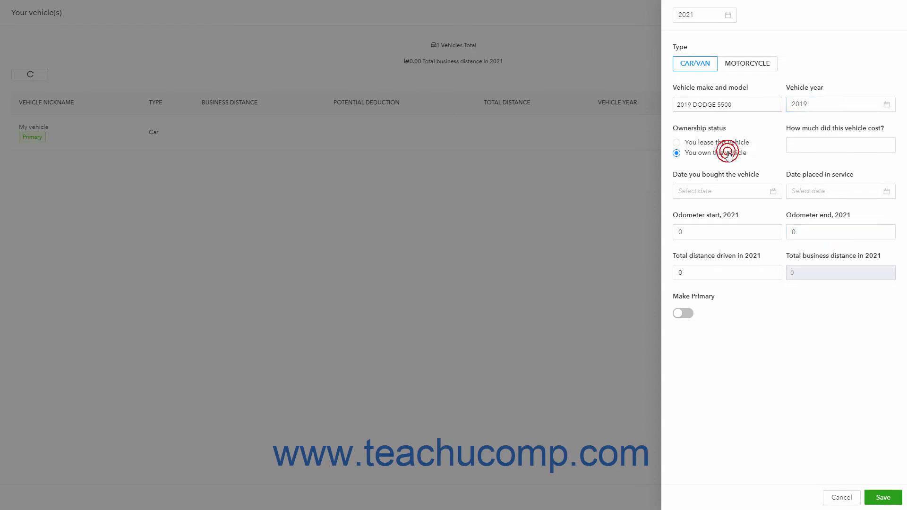
- Mark the Dodge as owned with cost 55500, purchase and in-service dates, and odometer start 1500
{"action": "left_click", "coordinate": [840, 144]}
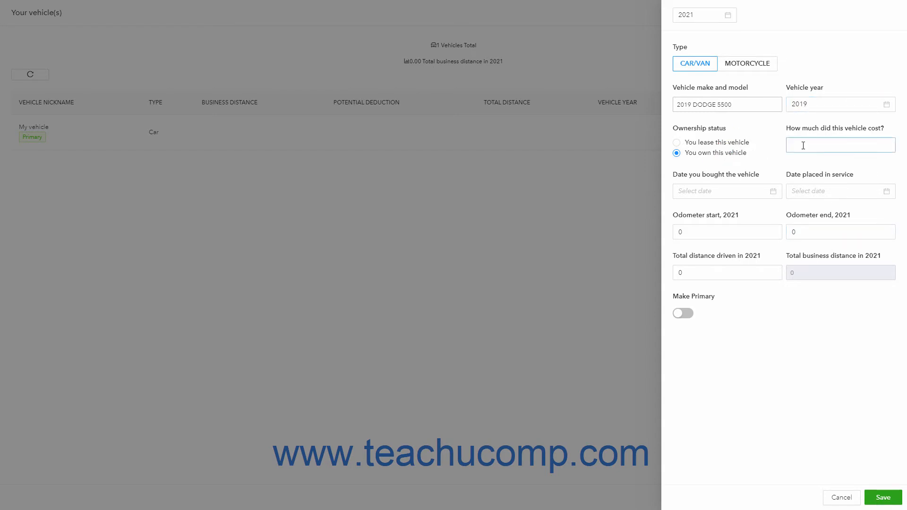
{"action": "left_click", "coordinate": [839, 144]}
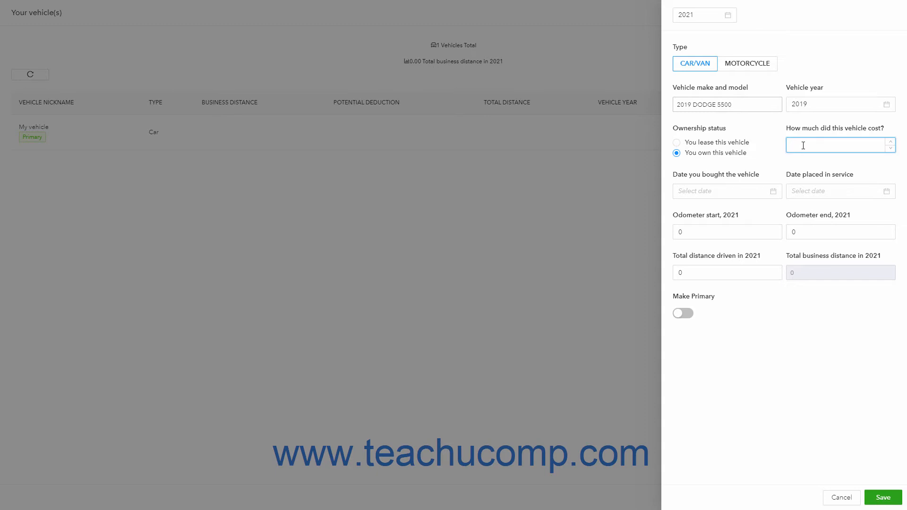
{"action": "type", "text": "5500"}
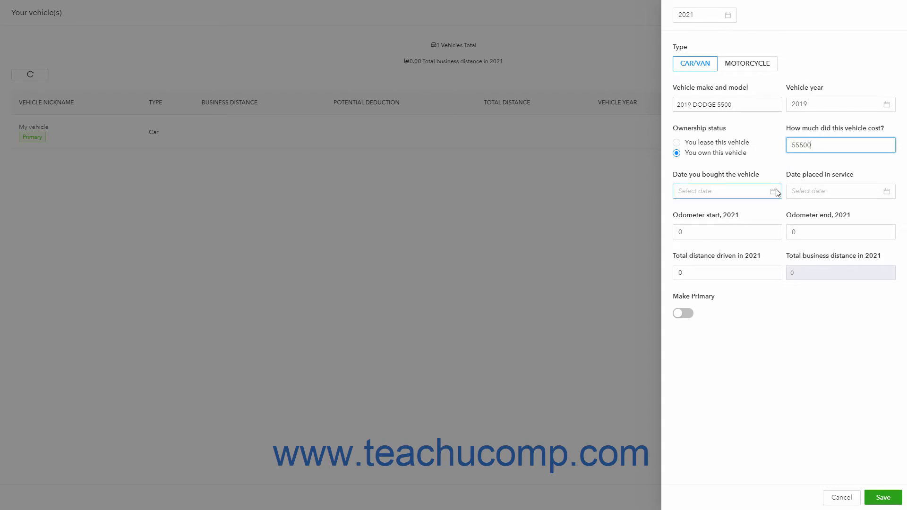
{"action": "left_click", "coordinate": [726, 190]}
{"action": "type", "text": "2021-04-01"}
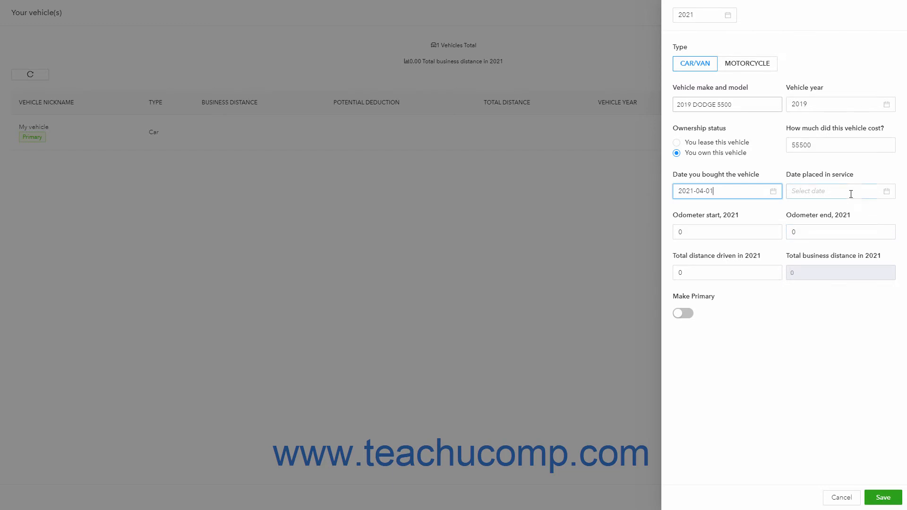
{"action": "left_click", "coordinate": [834, 190]}
{"action": "type", "text": "2021-05-03"}
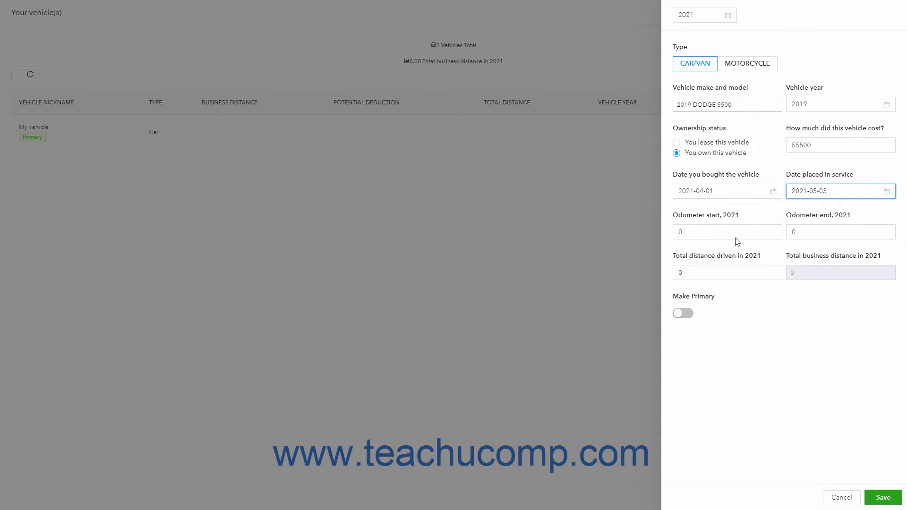
{"action": "left_click", "coordinate": [727, 232]}
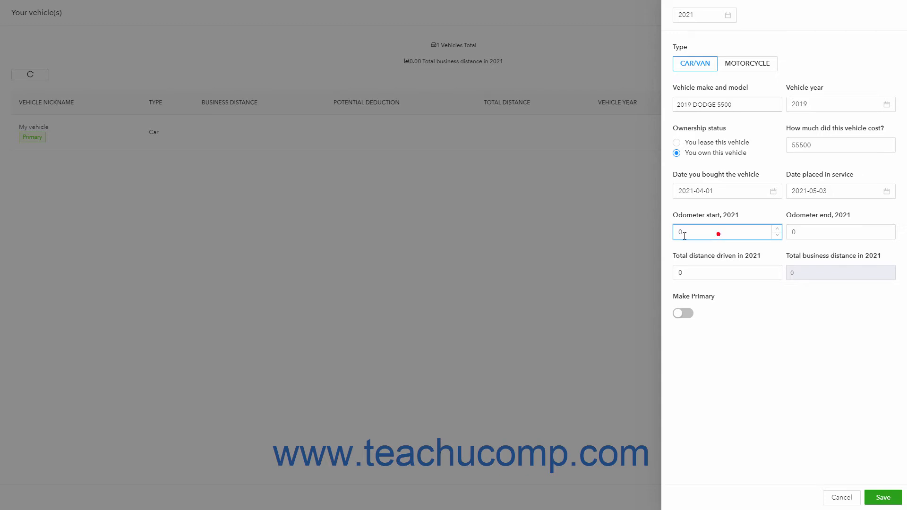
{"action": "type", "text": "1500"}
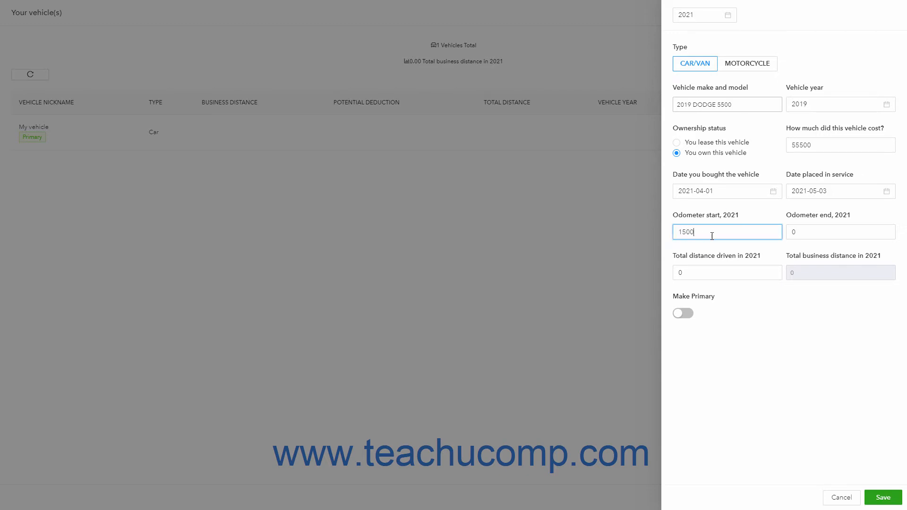
{"action": "left_click", "coordinate": [727, 273]}
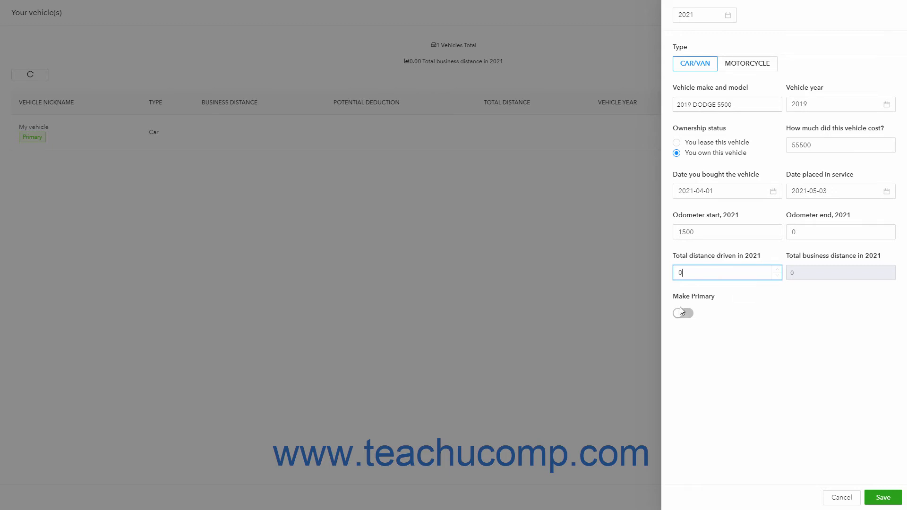
- Make the Dodge the primary vehicle, confirm the change, and save it
{"action": "left_click", "coordinate": [683, 312]}
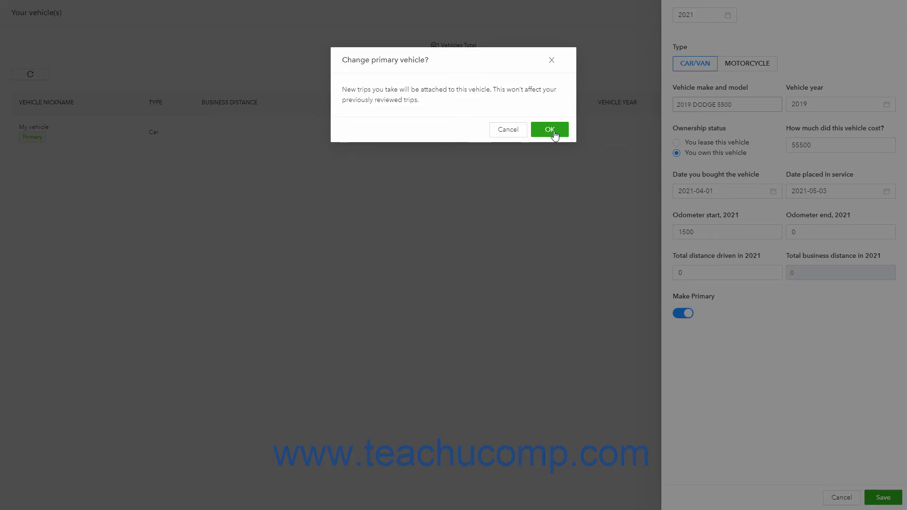
{"action": "left_click", "coordinate": [549, 128]}
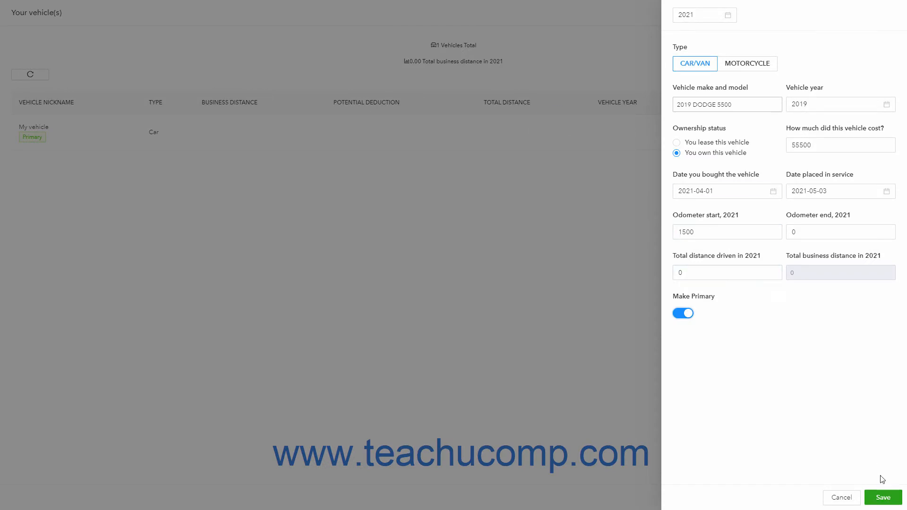
{"action": "left_click", "coordinate": [840, 498]}
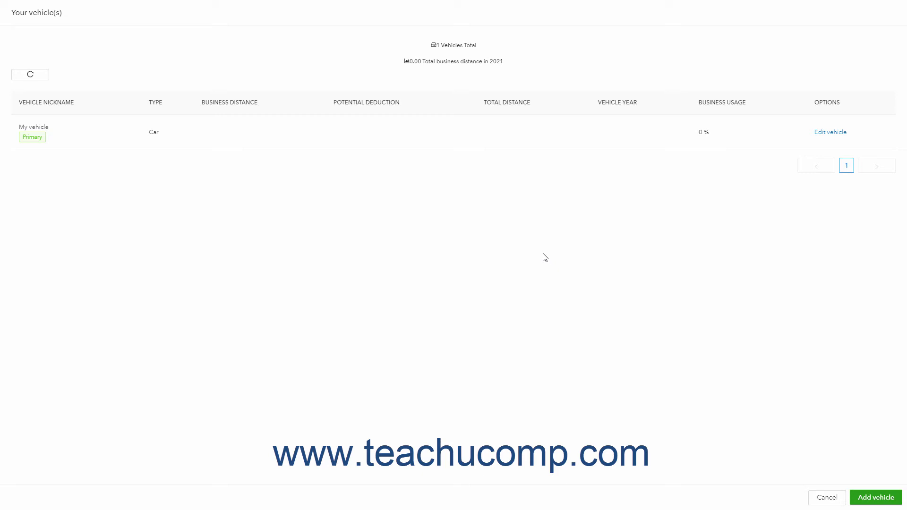
{"action": "mouse_move", "coordinate": [44, 85]}
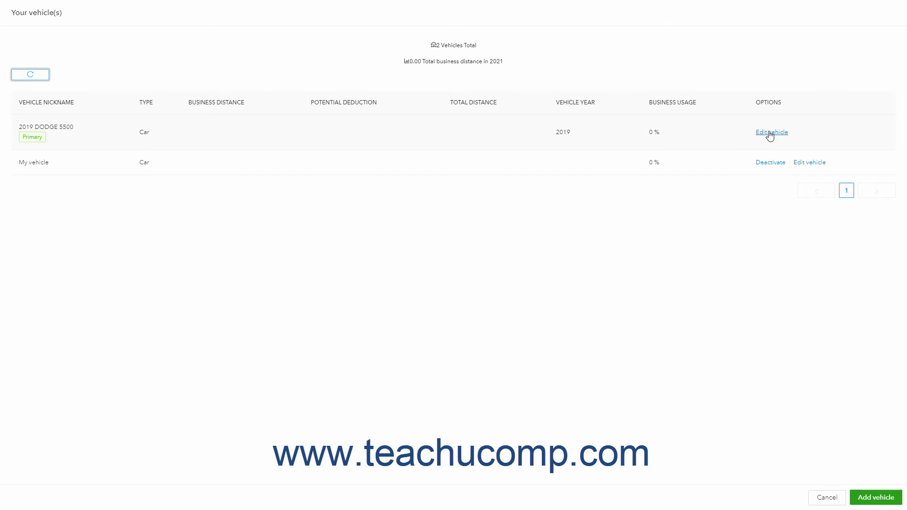
- Review the 2019 DODGE 5500 details, then deactivate the extra My vehicle entry
{"action": "left_click", "coordinate": [771, 132]}
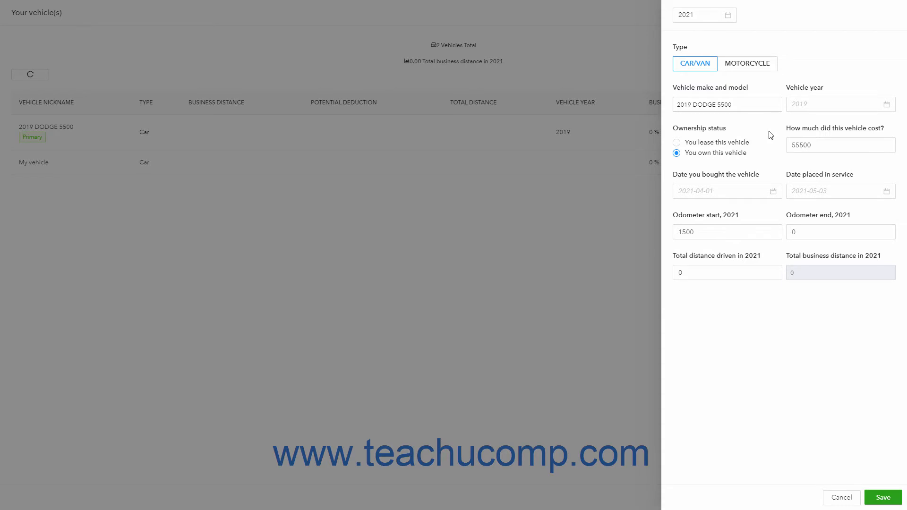
{"action": "mouse_move", "coordinate": [842, 410]}
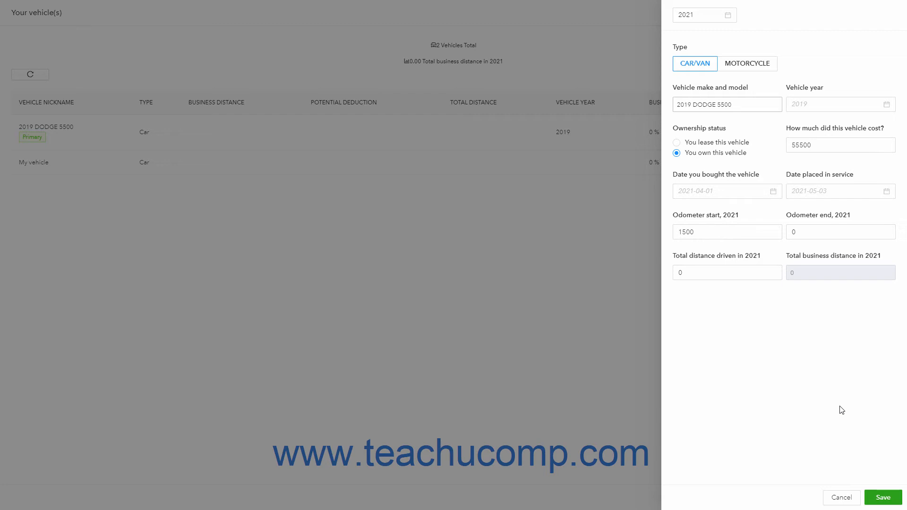
{"action": "left_click", "coordinate": [842, 498]}
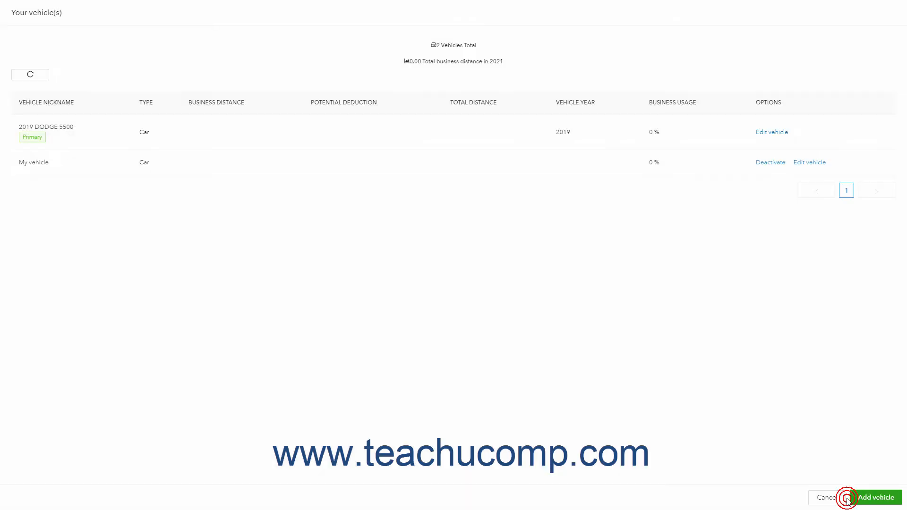
{"action": "mouse_move", "coordinate": [781, 193]}
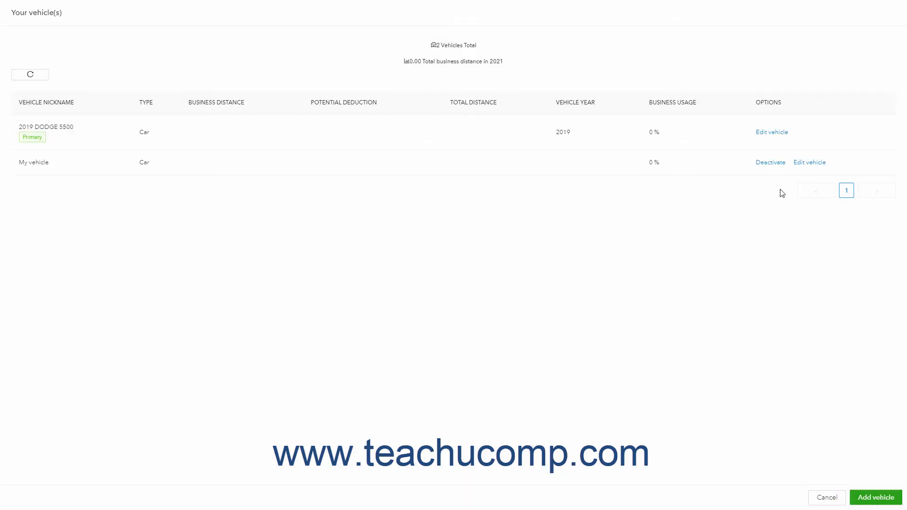
{"action": "mouse_move", "coordinate": [770, 164]}
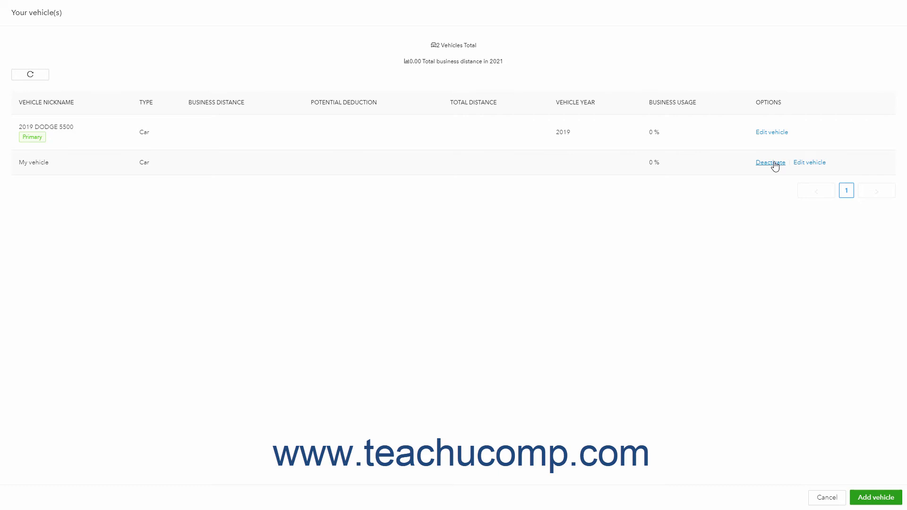
{"action": "left_click", "coordinate": [770, 163]}
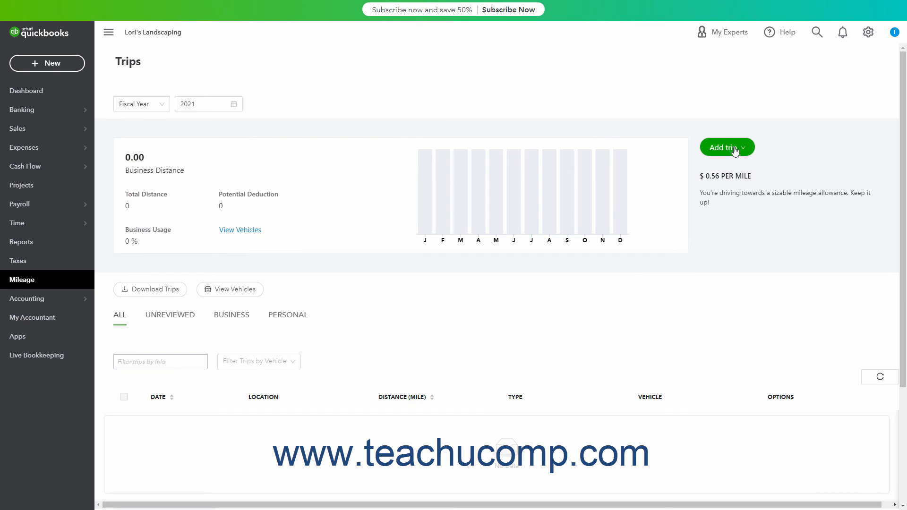
- Choose Create Trip from the Add trip dropdown
{"action": "left_click", "coordinate": [725, 147]}
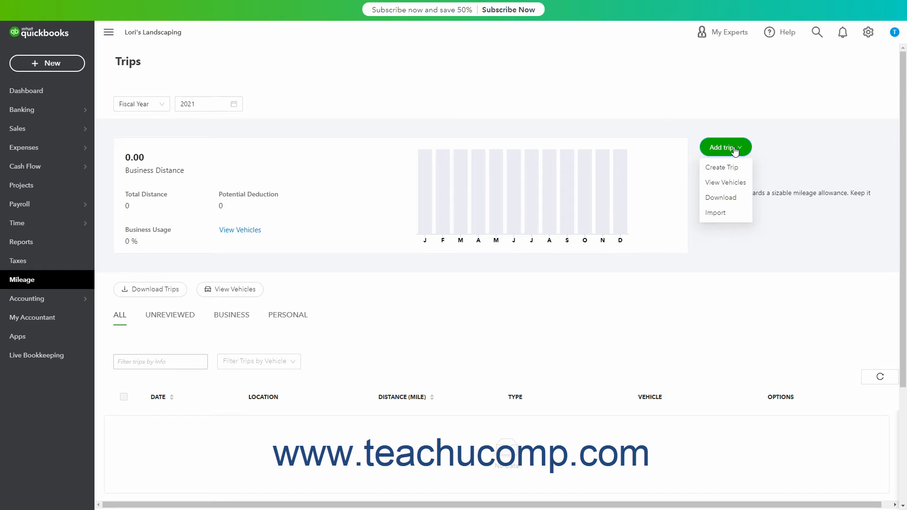
{"action": "left_click", "coordinate": [721, 167]}
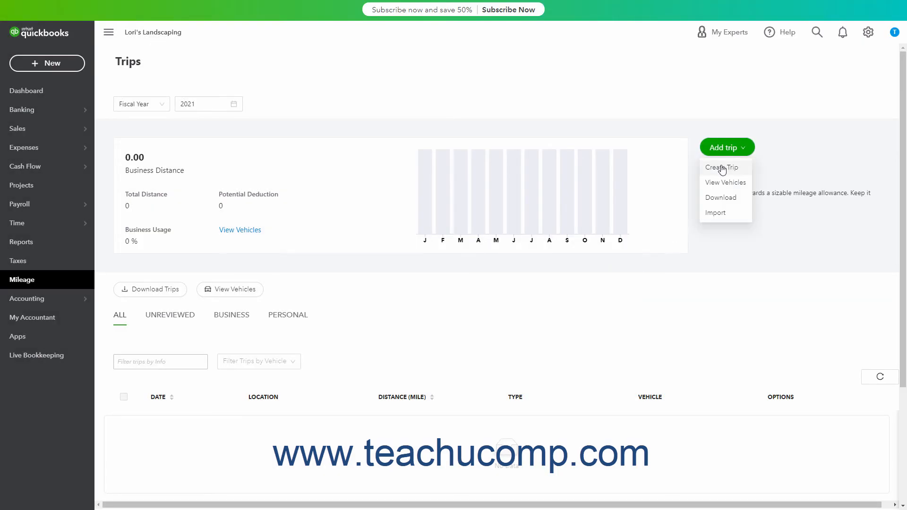
{"action": "left_click", "coordinate": [721, 167]}
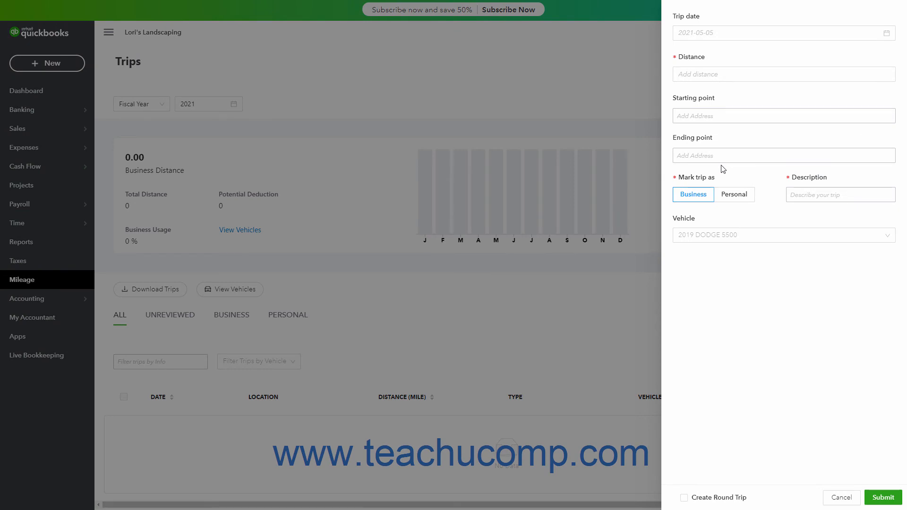
- Set the trip date to 2021-04-20 and the distance to 24 miles
{"action": "left_click", "coordinate": [752, 33]}
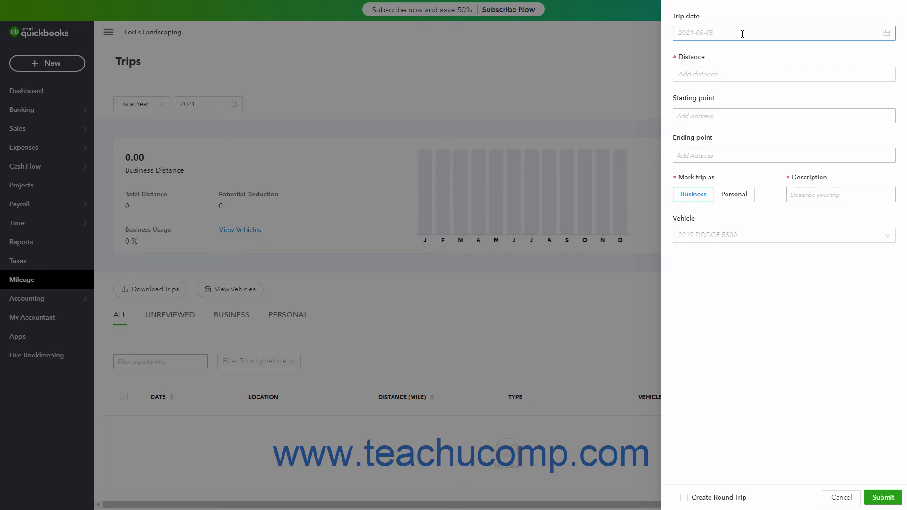
{"action": "left_click", "coordinate": [775, 33]}
{"action": "type", "text": "2021-04-20"}
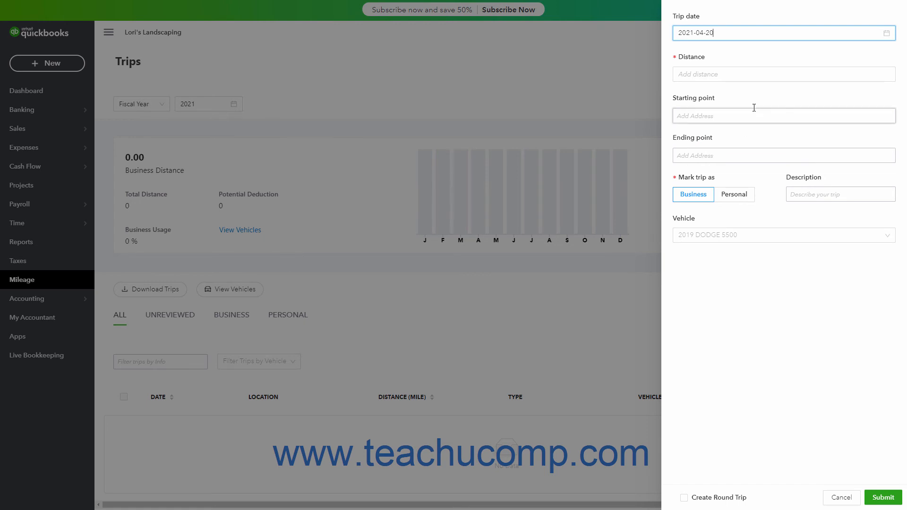
{"action": "type", "text": "24"}
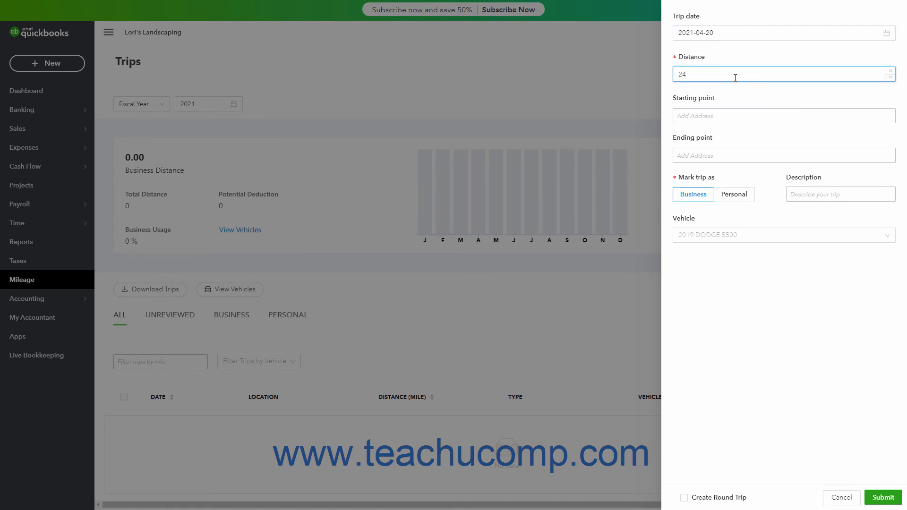
{"action": "left_click", "coordinate": [783, 115]}
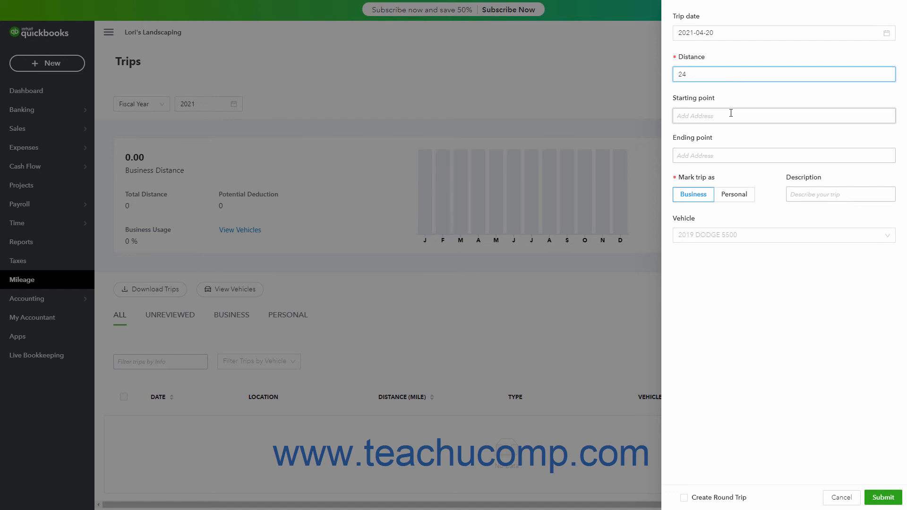
{"action": "left_click", "coordinate": [782, 115]}
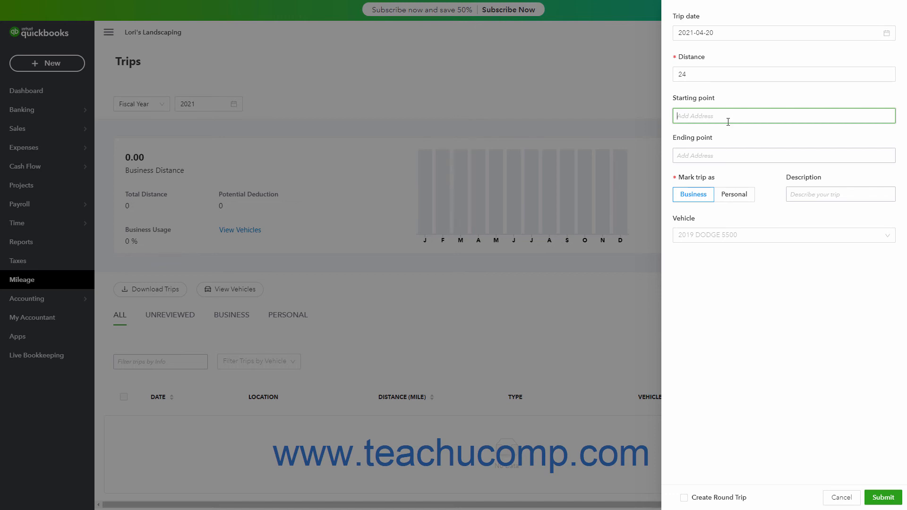
- Mark the trip as business, assign the 2019 DODGE 5500, and submit it
{"action": "left_click", "coordinate": [783, 155]}
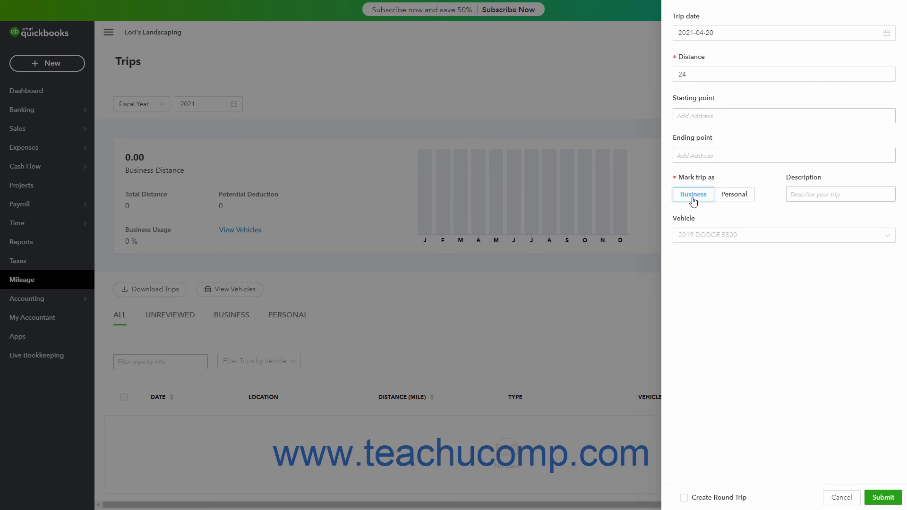
{"action": "left_click", "coordinate": [839, 194]}
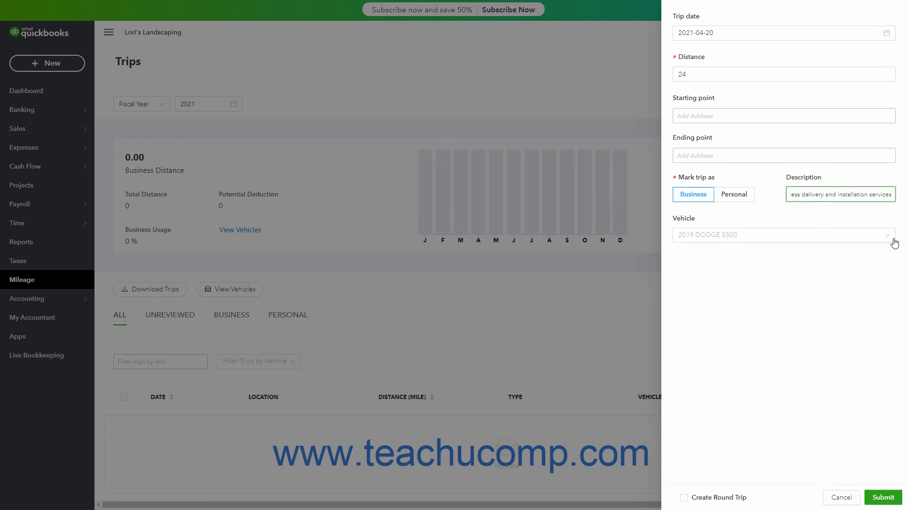
{"action": "left_click", "coordinate": [781, 235]}
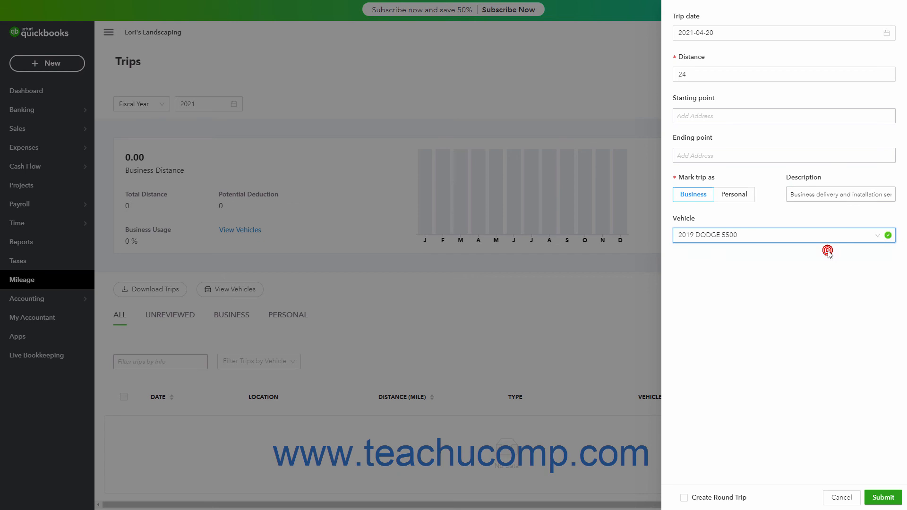
{"action": "mouse_move", "coordinate": [803, 302]}
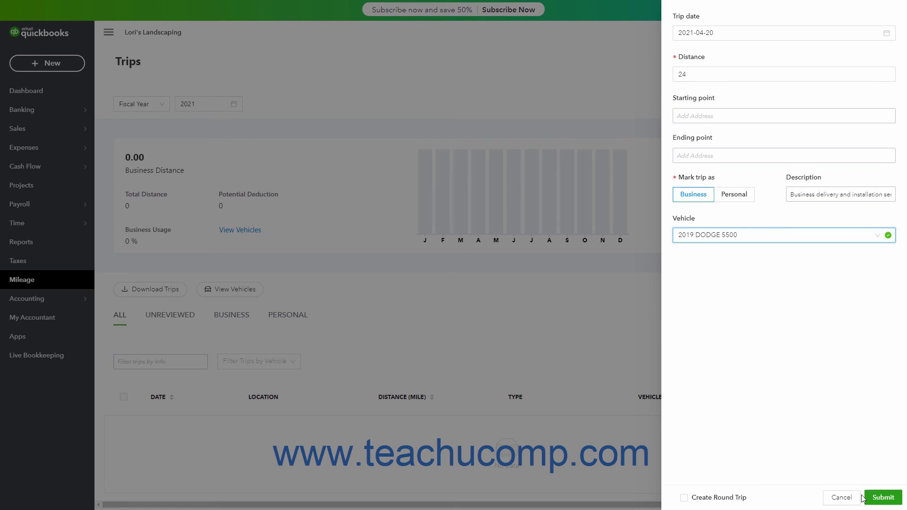
{"action": "left_click", "coordinate": [882, 498]}
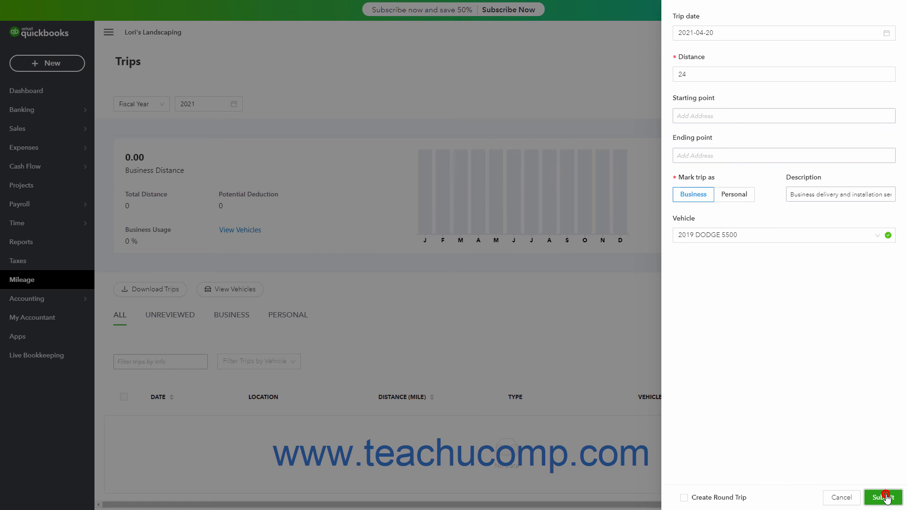
{"action": "left_click", "coordinate": [879, 497]}
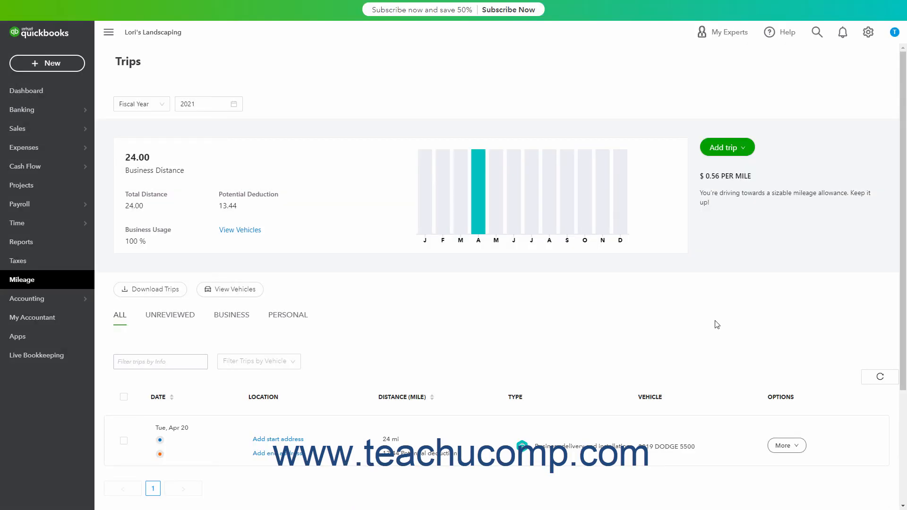
{"action": "mouse_move", "coordinate": [714, 318]}
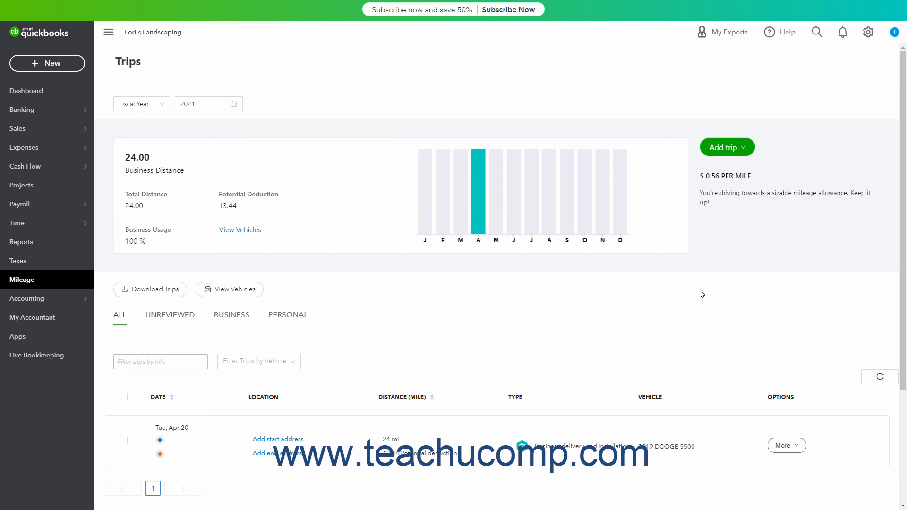
{"action": "mouse_move", "coordinate": [170, 314]}
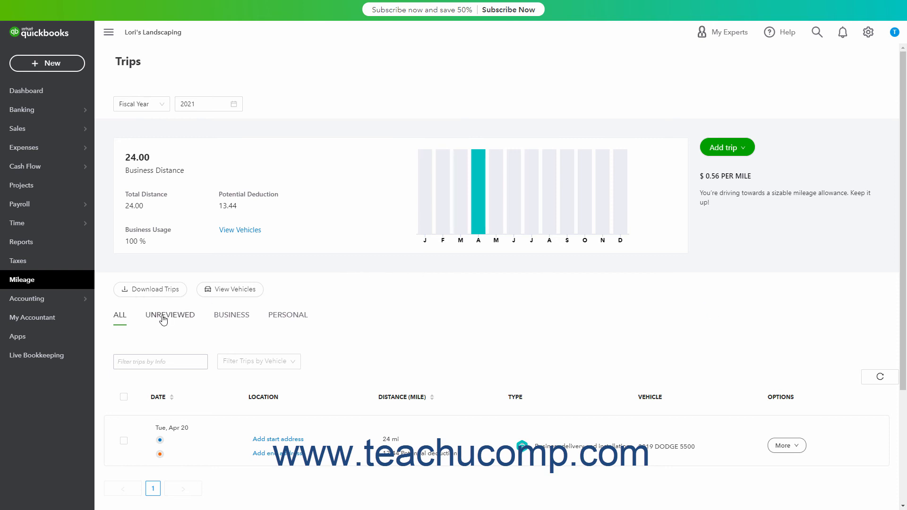
{"action": "mouse_move", "coordinate": [250, 321]}
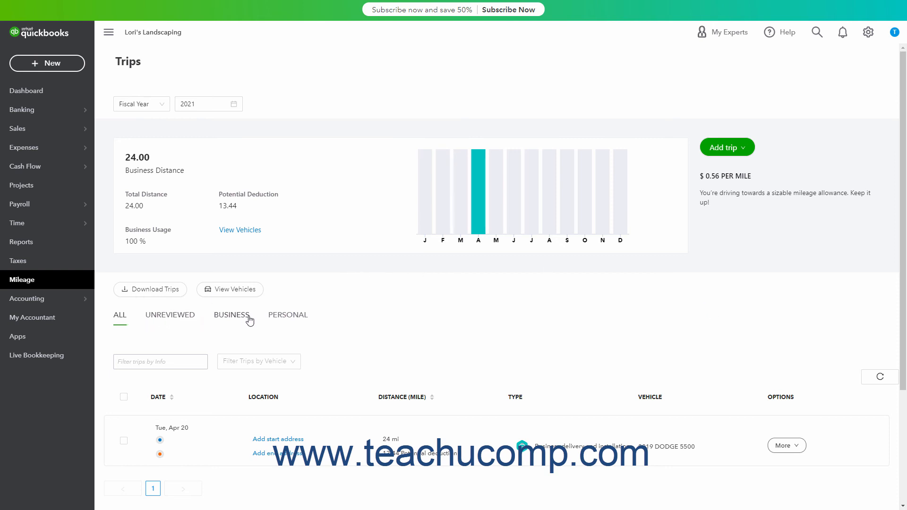
{"action": "mouse_move", "coordinate": [300, 319]}
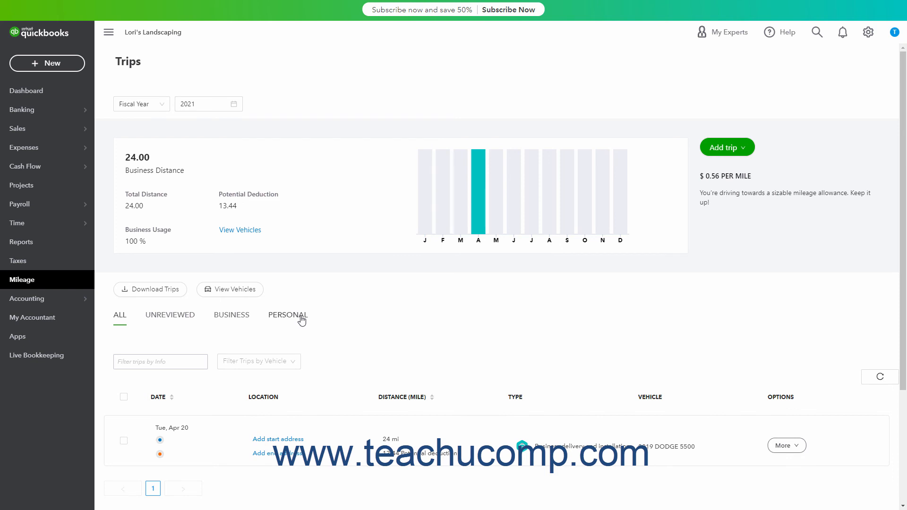
{"action": "mouse_move", "coordinate": [194, 320]}
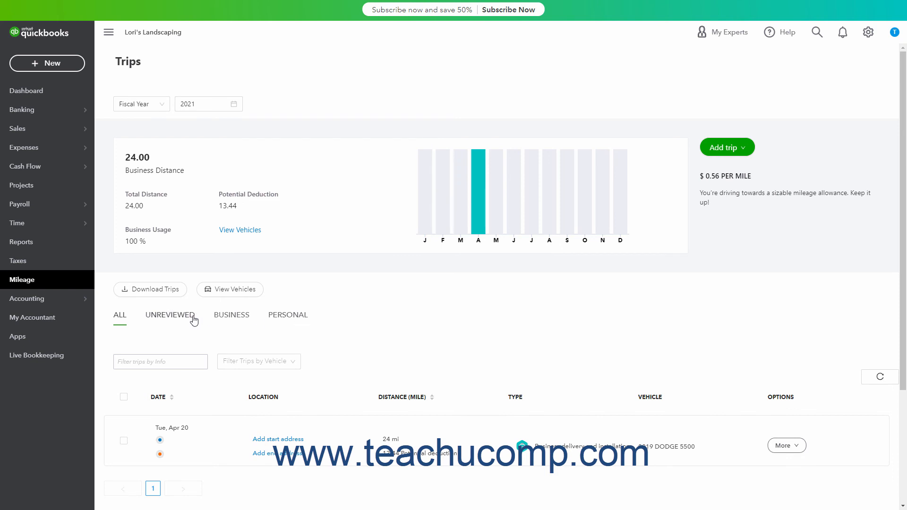
{"action": "left_click", "coordinate": [232, 314]}
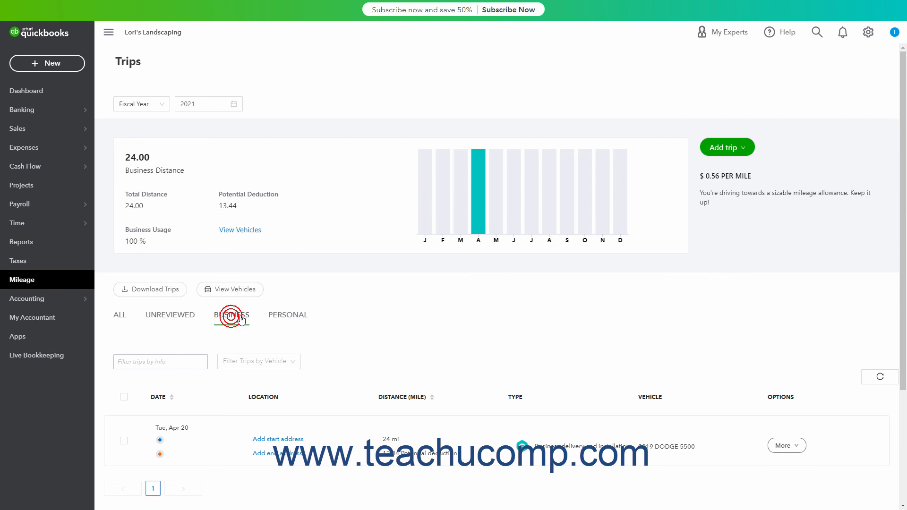
{"action": "left_click", "coordinate": [287, 315]}
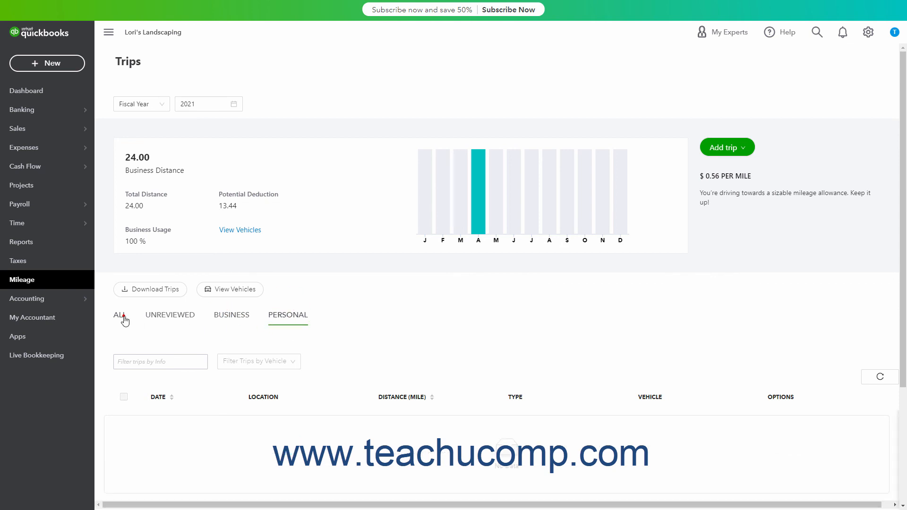
{"action": "left_click", "coordinate": [118, 315]}
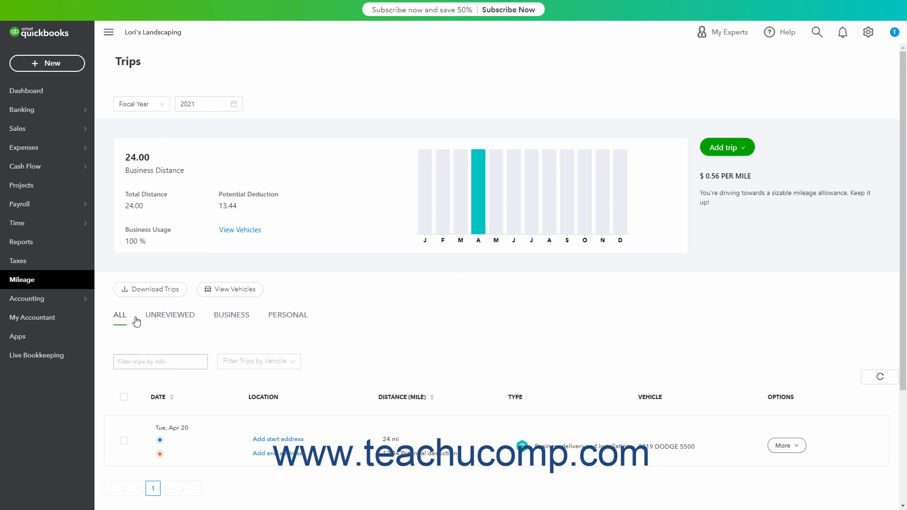
{"action": "mouse_move", "coordinate": [397, 312]}
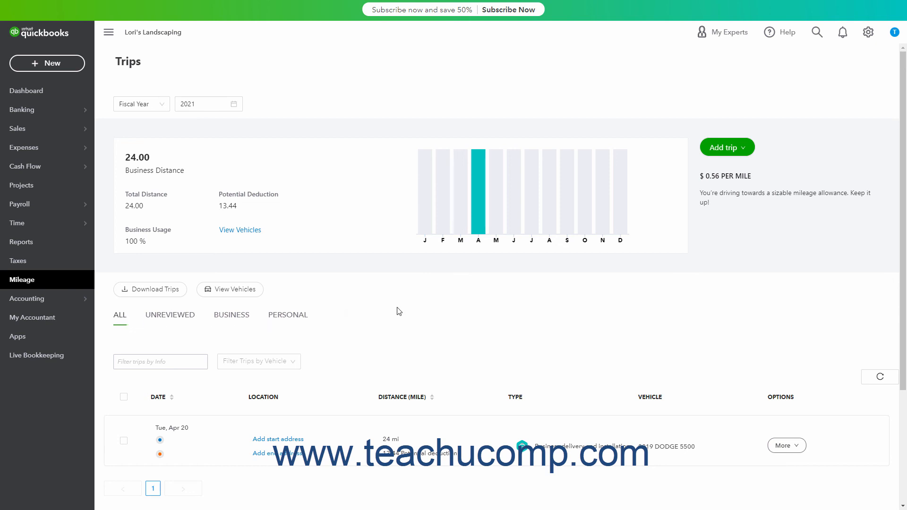
{"action": "left_click", "coordinate": [786, 446]}
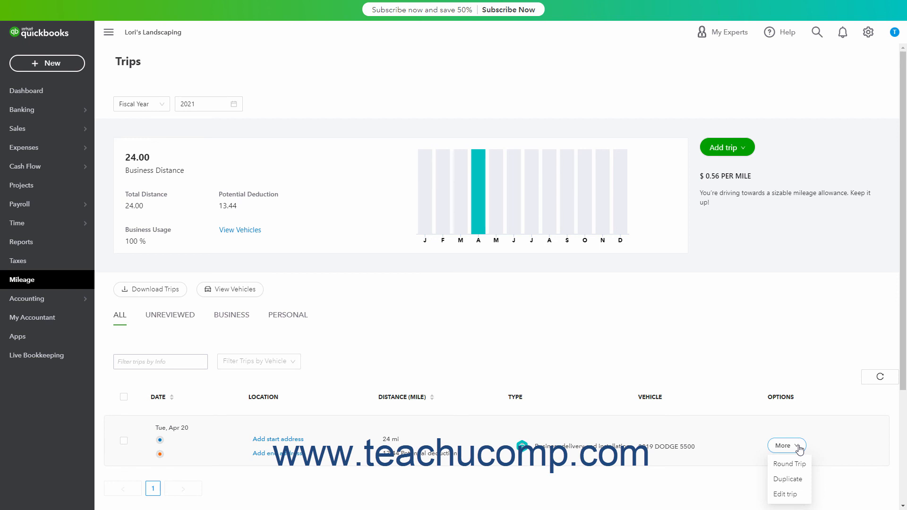
{"action": "mouse_move", "coordinate": [788, 464]}
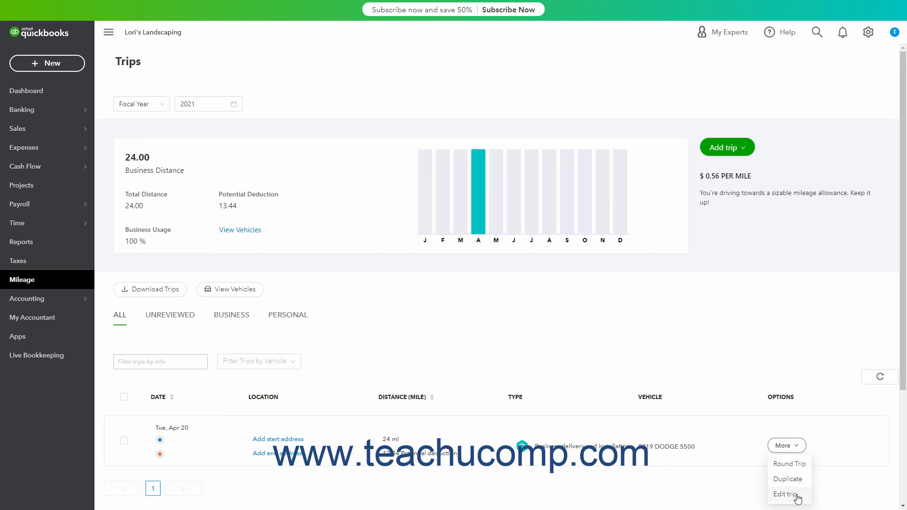
{"action": "left_click", "coordinate": [786, 446]}
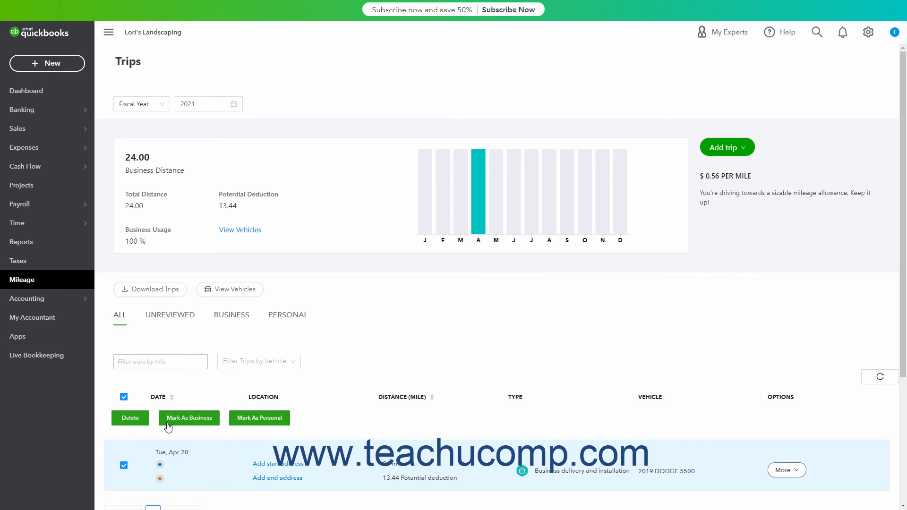
{"action": "mouse_move", "coordinate": [211, 426]}
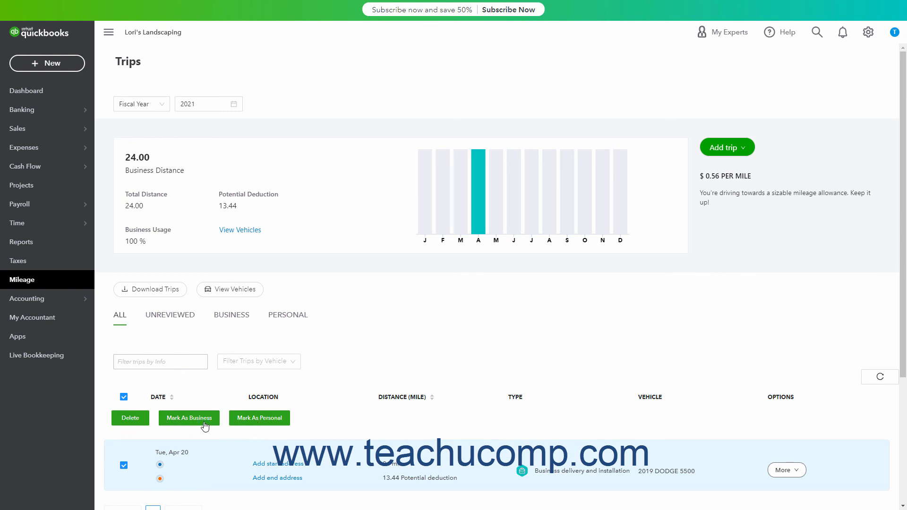
{"action": "left_click", "coordinate": [189, 418]}
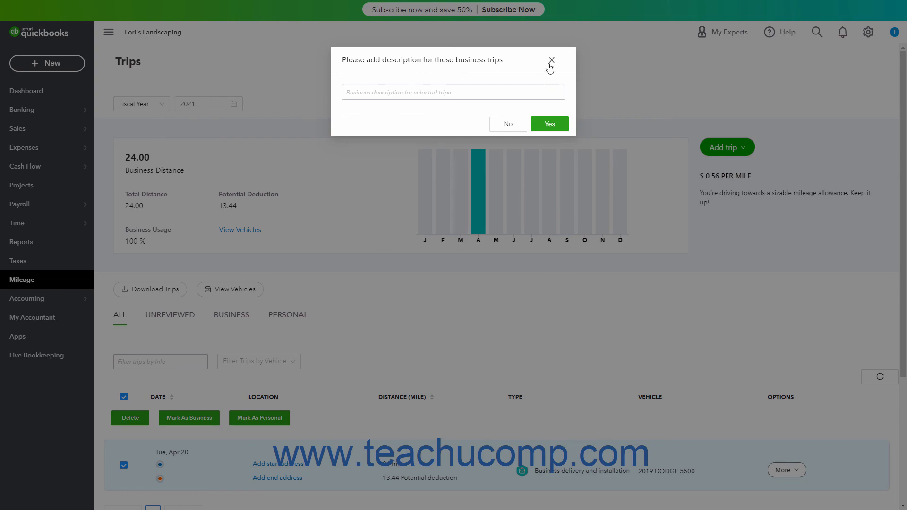
{"action": "left_click", "coordinate": [550, 60]}
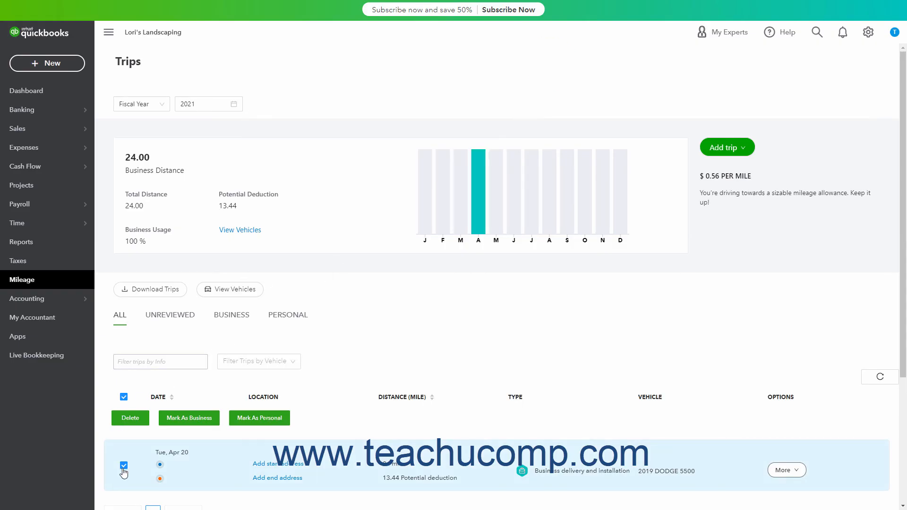